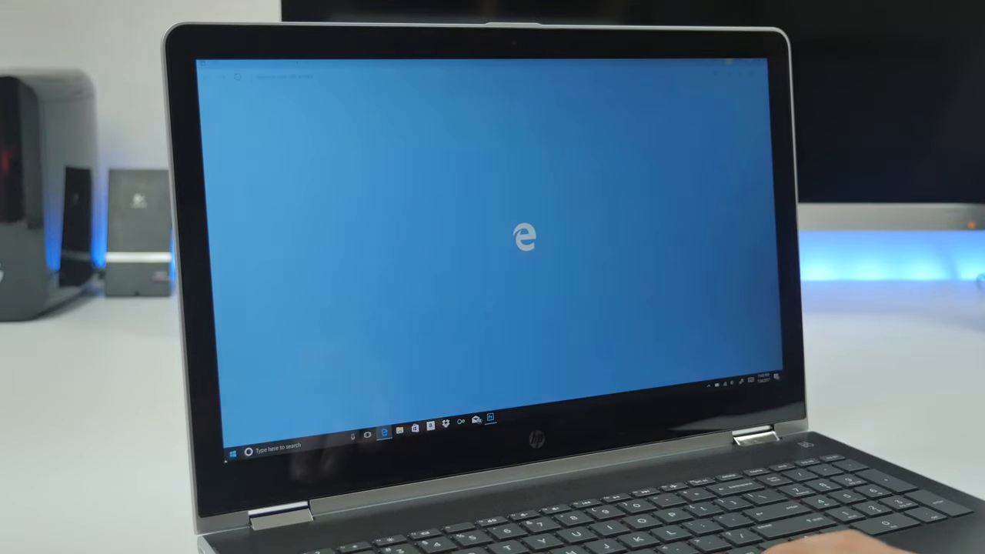
Open the Start menu's All apps list, scroll down through it, and pick an app.
left_click(228, 448)
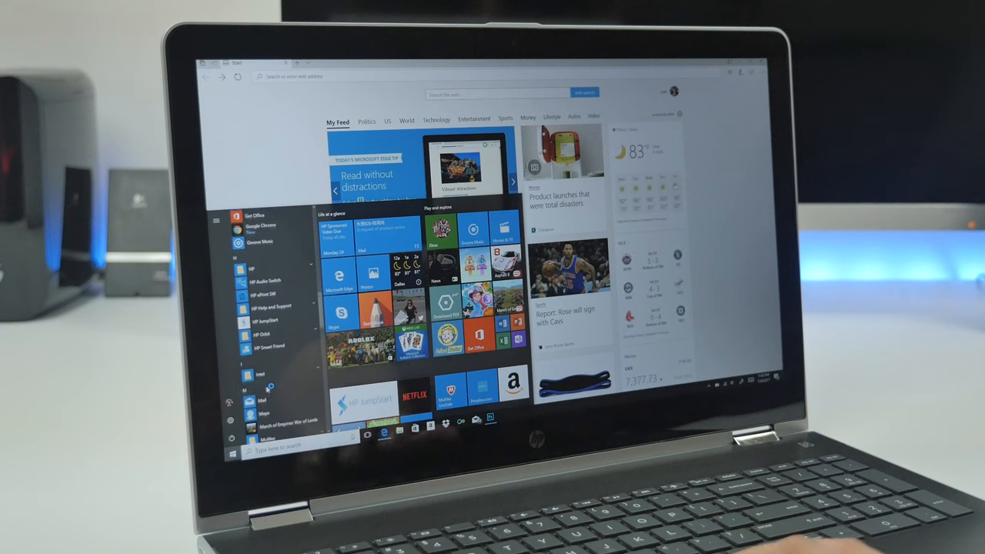
scroll("down", 3)
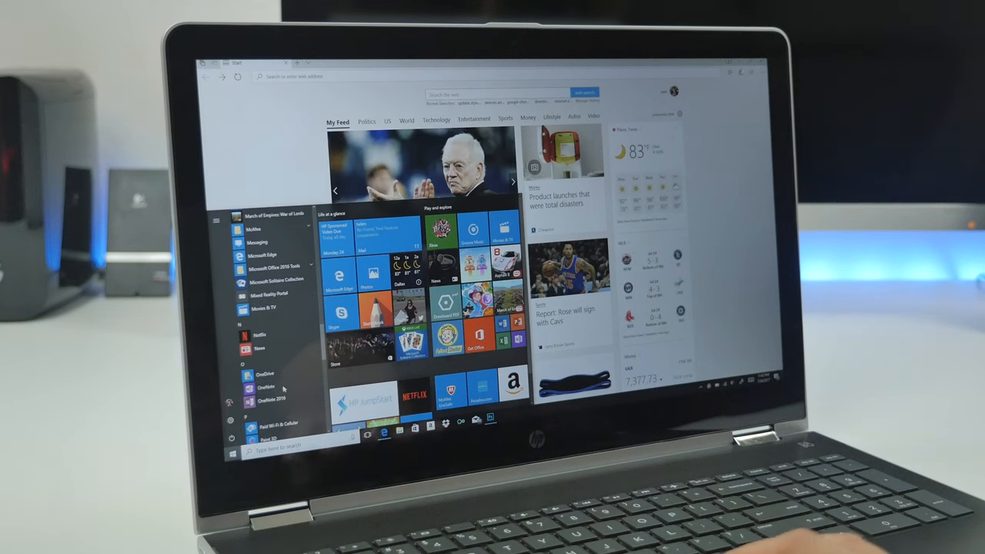
left_click(268, 377)
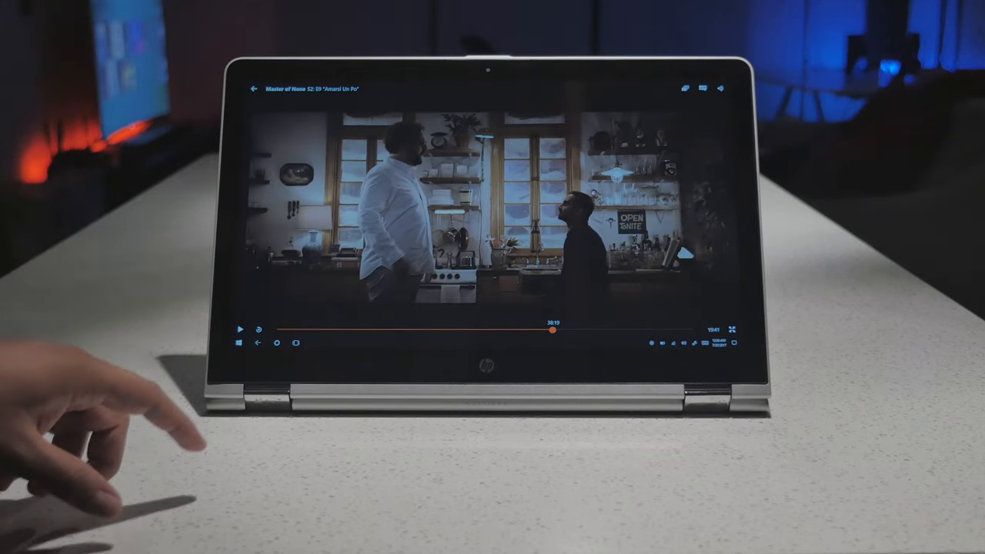
Resume playback of Master of None S2 E9 on the tent-mode laptop.
left_click(239, 329)
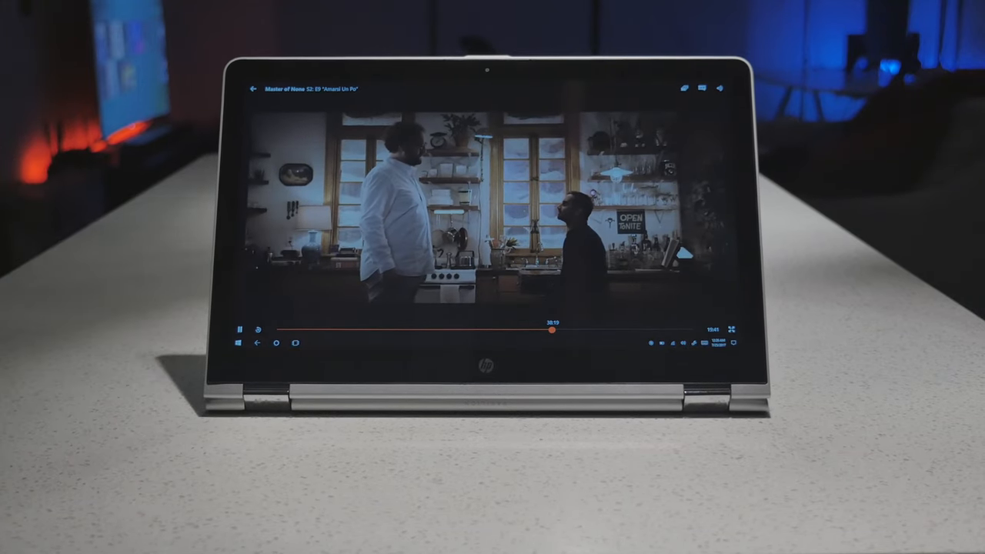